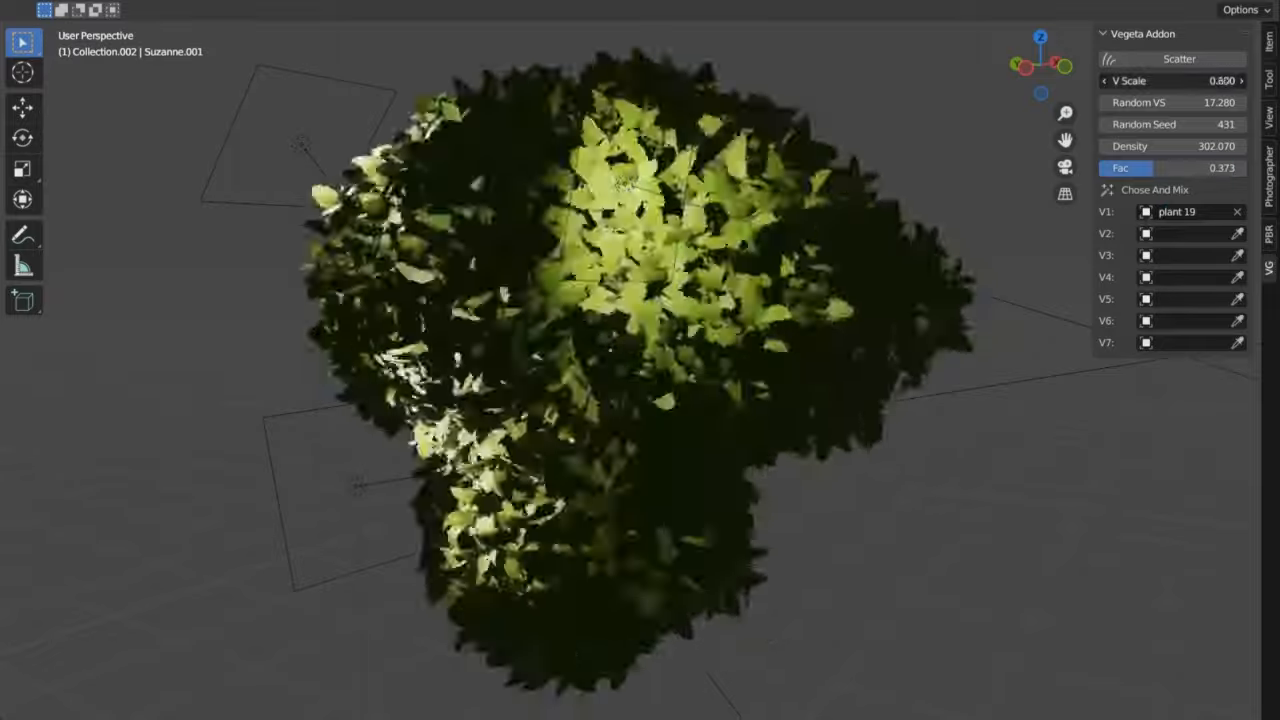
# Scatter plant 19 leaf instances over Suzanne to form a dense bush.
pyautogui.click(1240, 124)
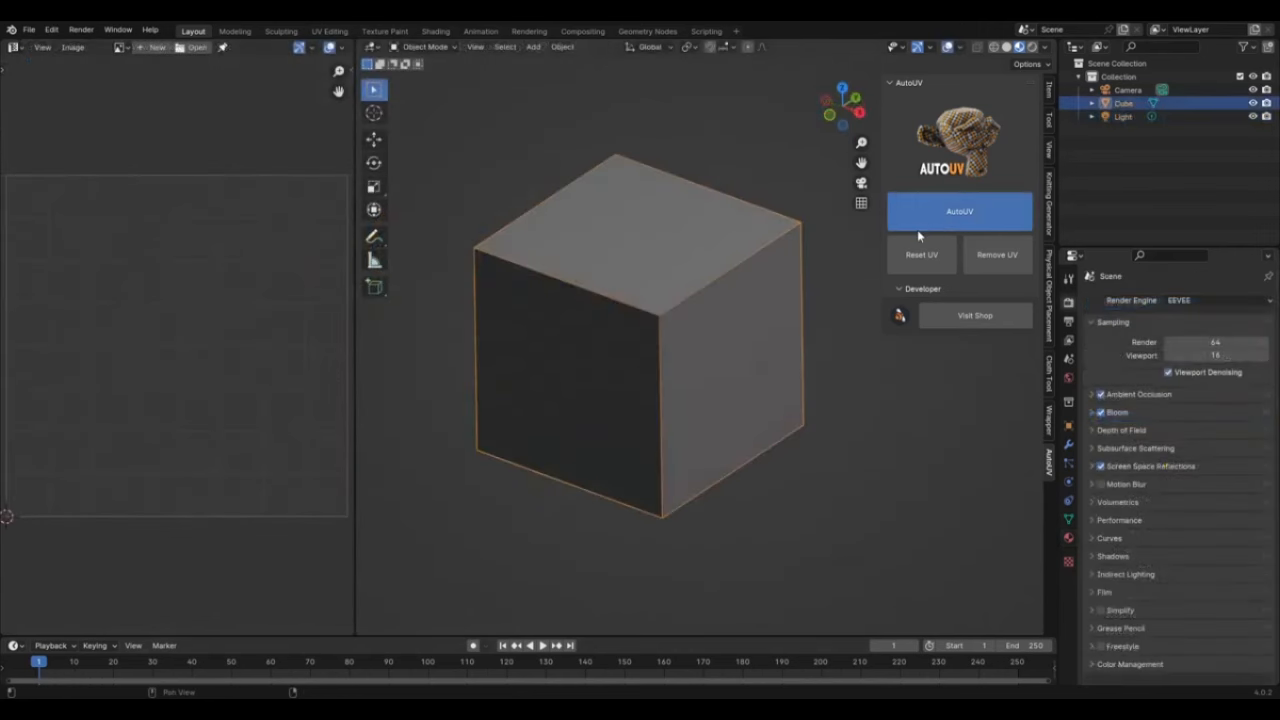
# Run AutoUV on the cube so a checker texture wraps evenly across every face.
pyautogui.click(958, 211)
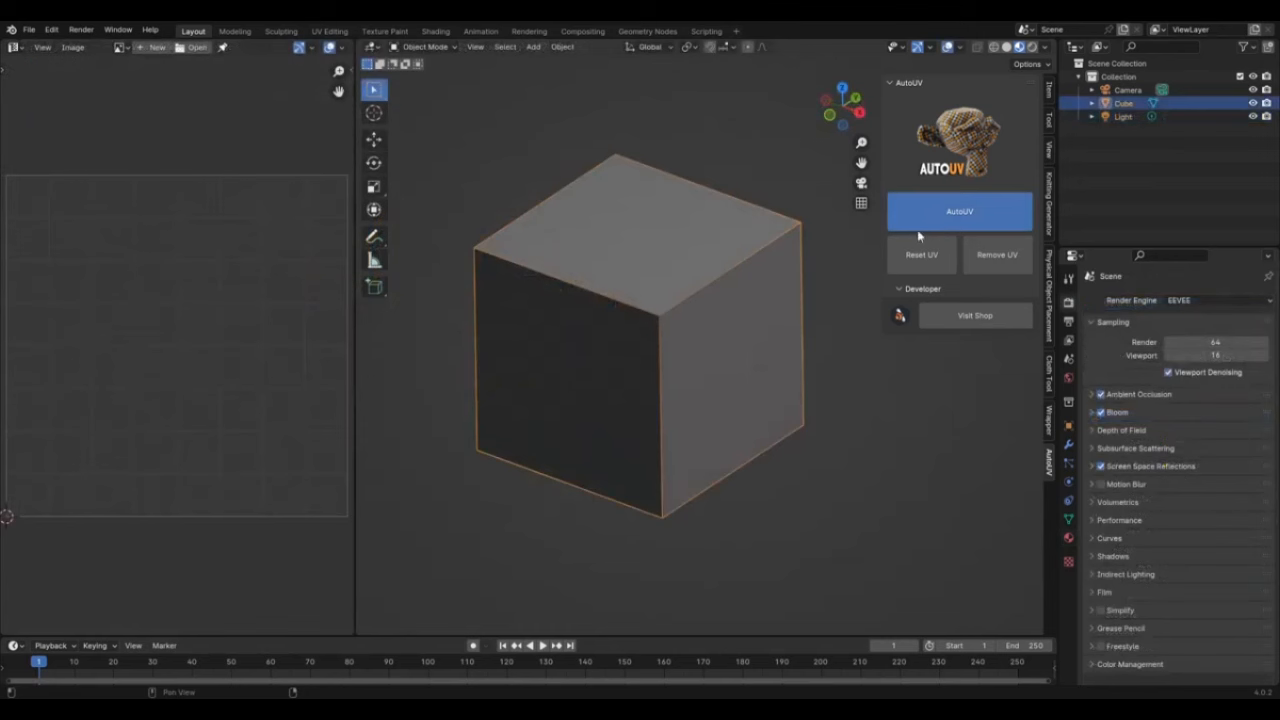
pyautogui.click(958, 211)
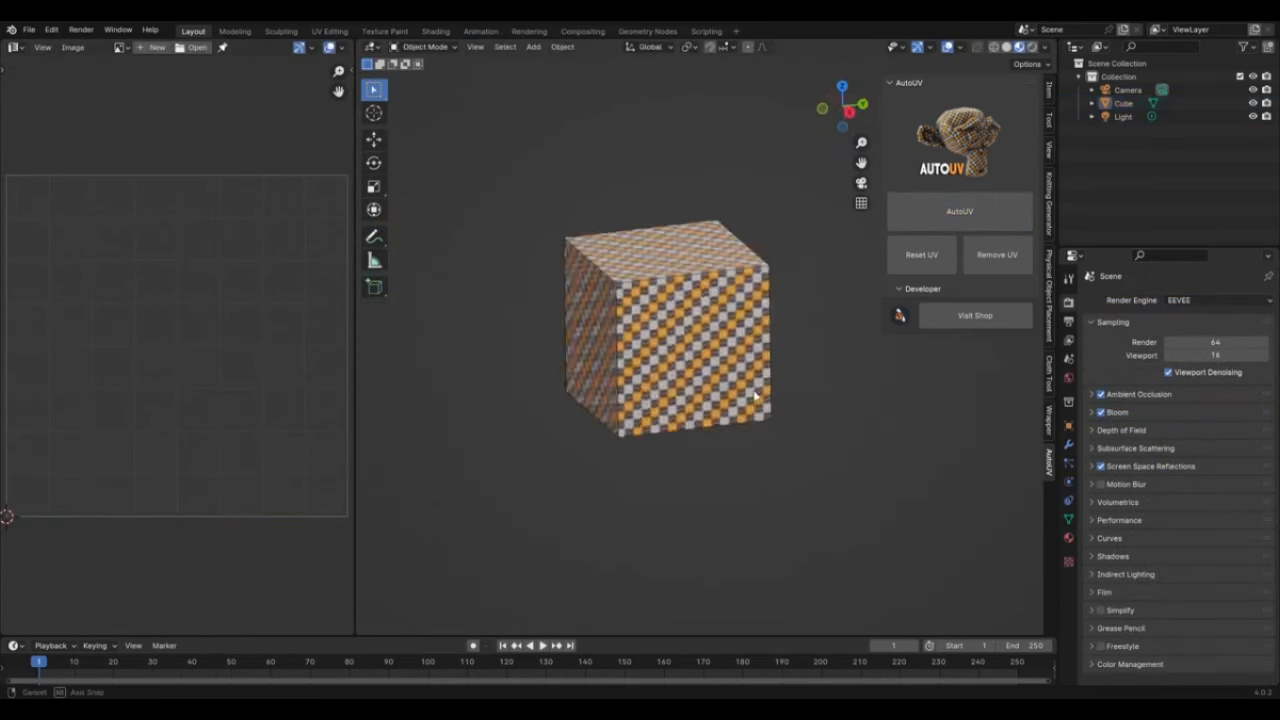
pyautogui.press('Tab')
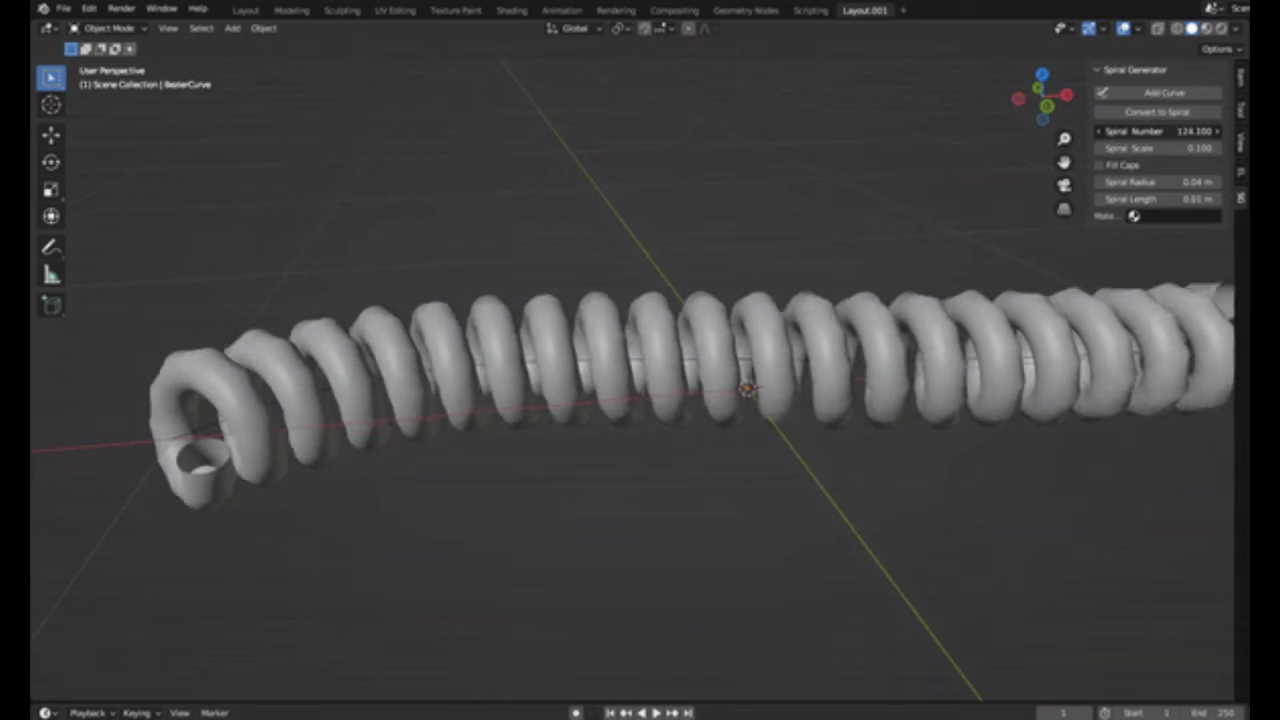
# Lower the Spiral Number, then draw new curves in Edit Mode that turn into springs.
pyautogui.click(1165, 131)
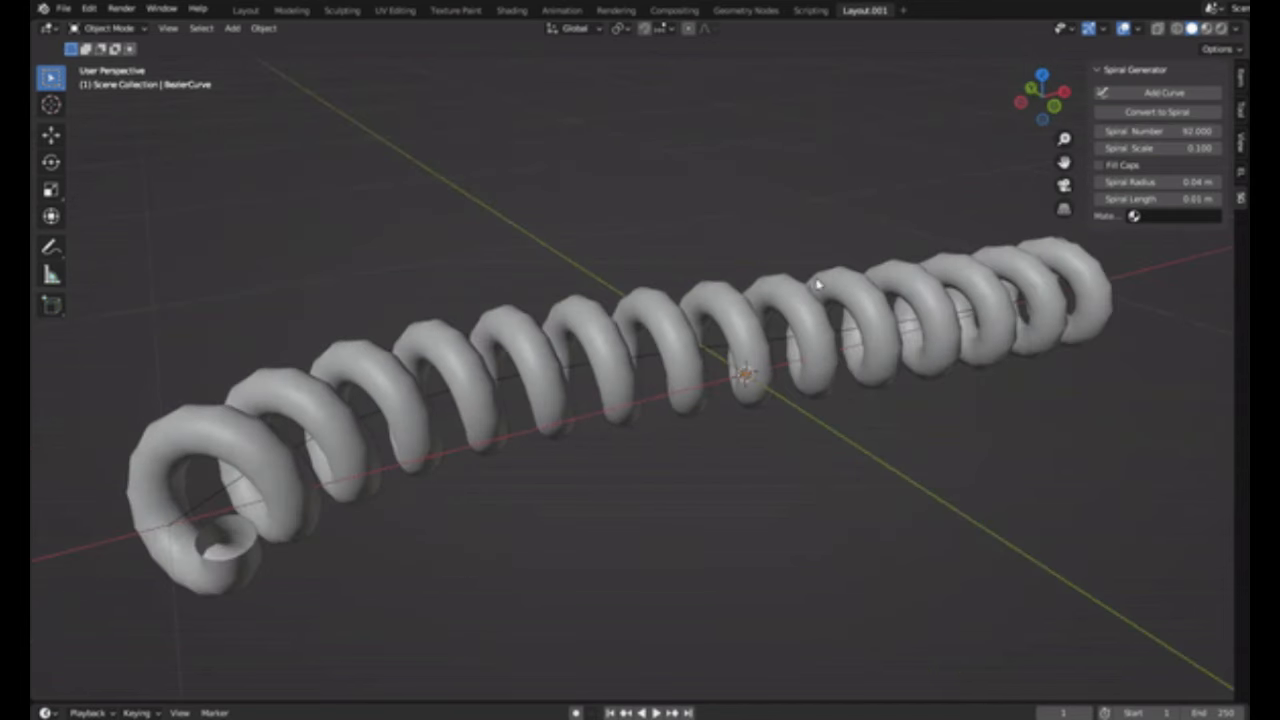
pyautogui.press('Tab')
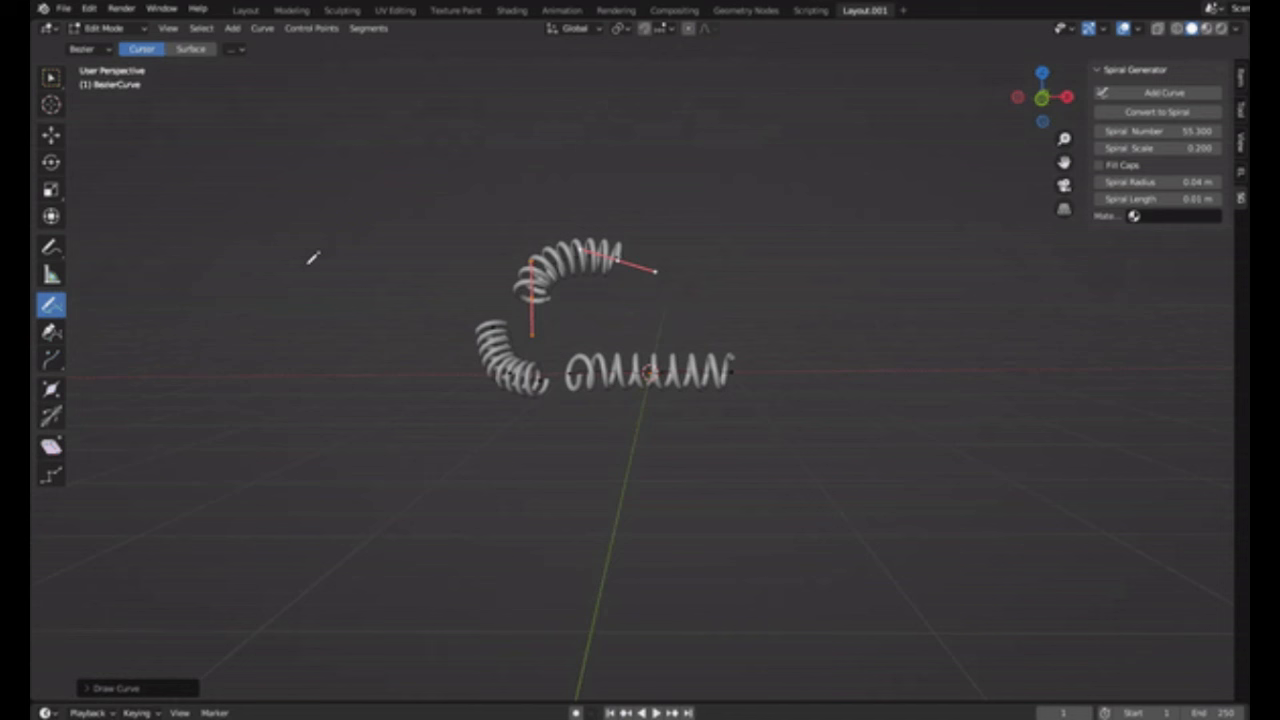
pyautogui.moveTo(310, 260); pyautogui.dragTo(815, 245)
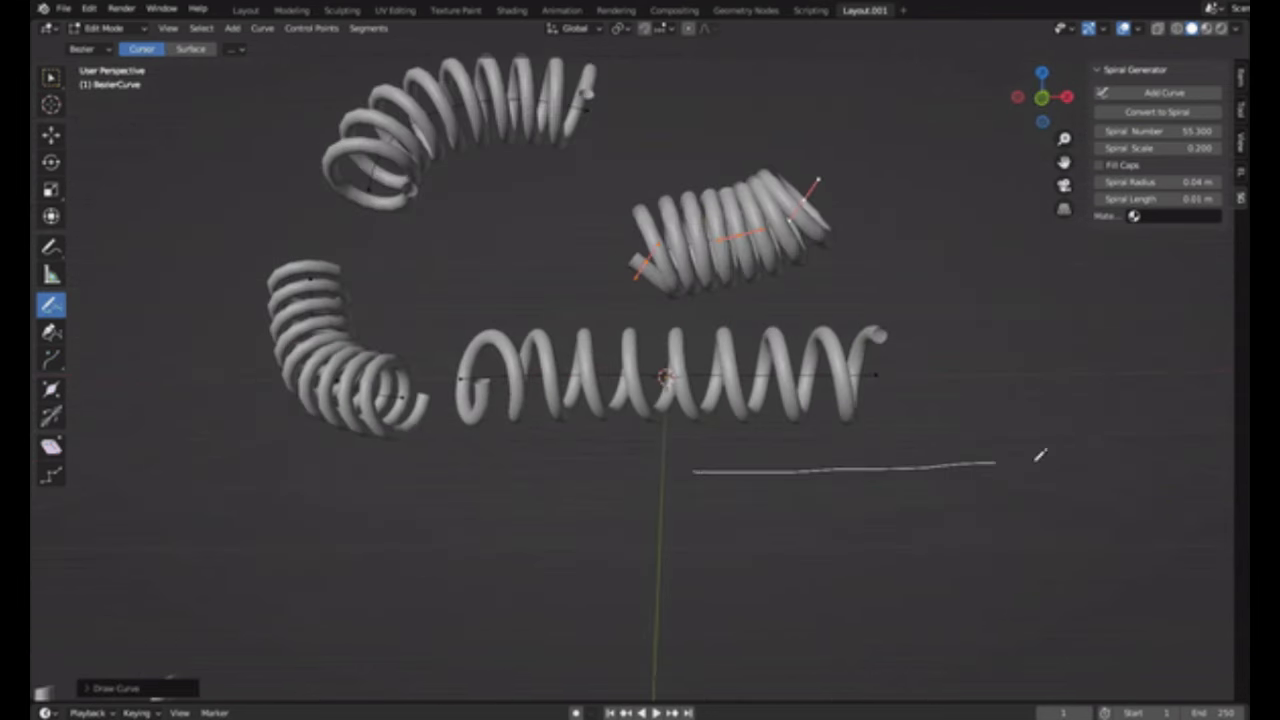
pyautogui.click(1157, 111)
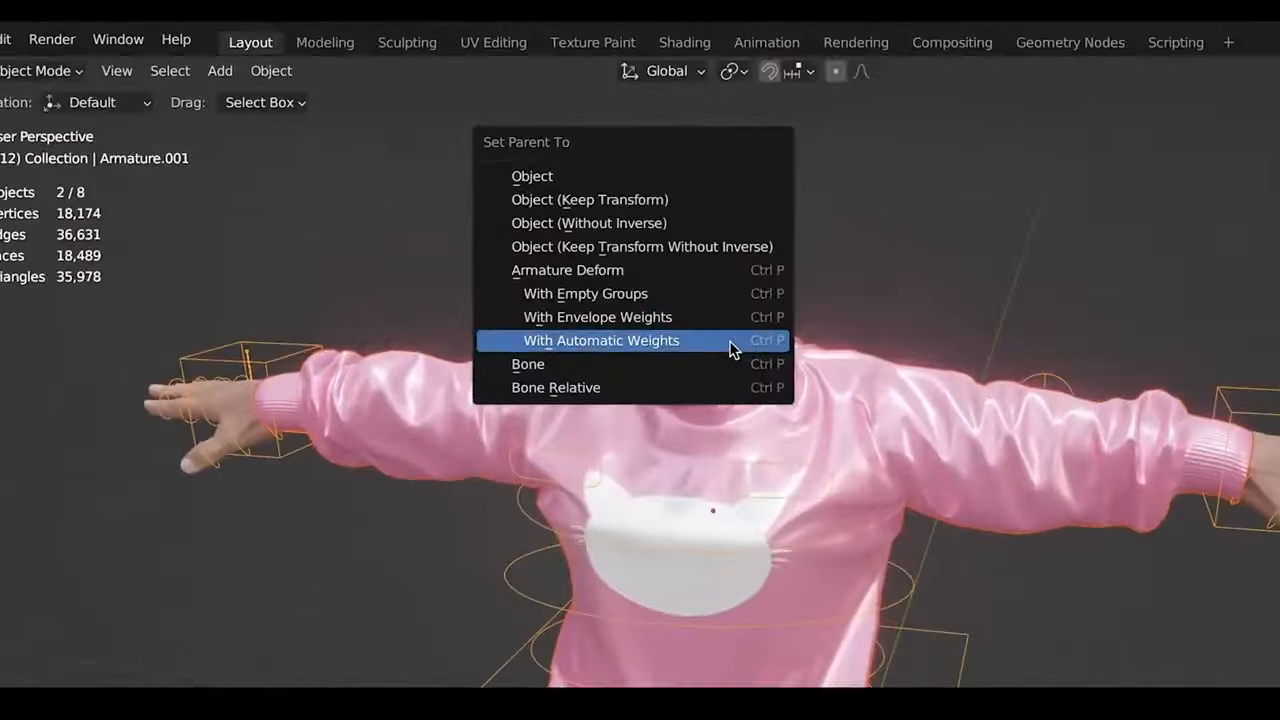
# Parent the clothing with automatic weights and Quick Attach it to Armature.001.
pyautogui.click(602, 340)
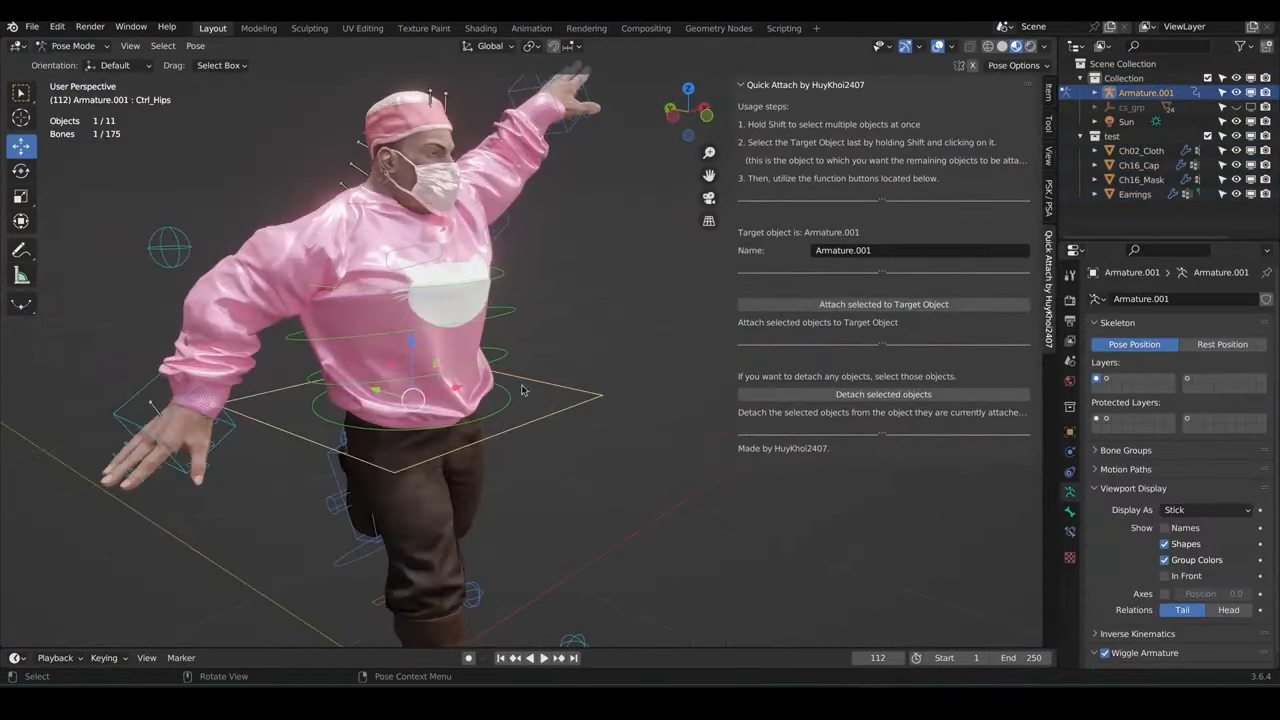
pyautogui.click(70, 46)
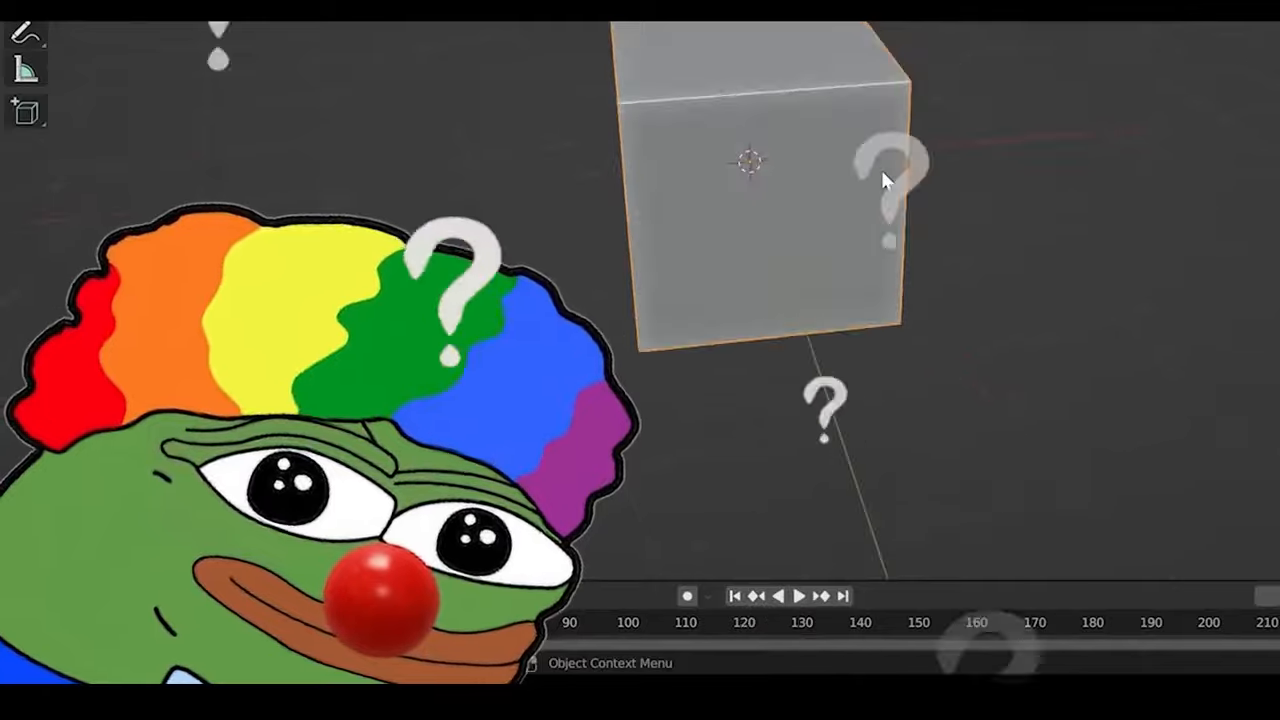
# Enable the Default Cubes Destroyer add-on in Preferences and select the flat middle cube.
pyautogui.click(57, 26)
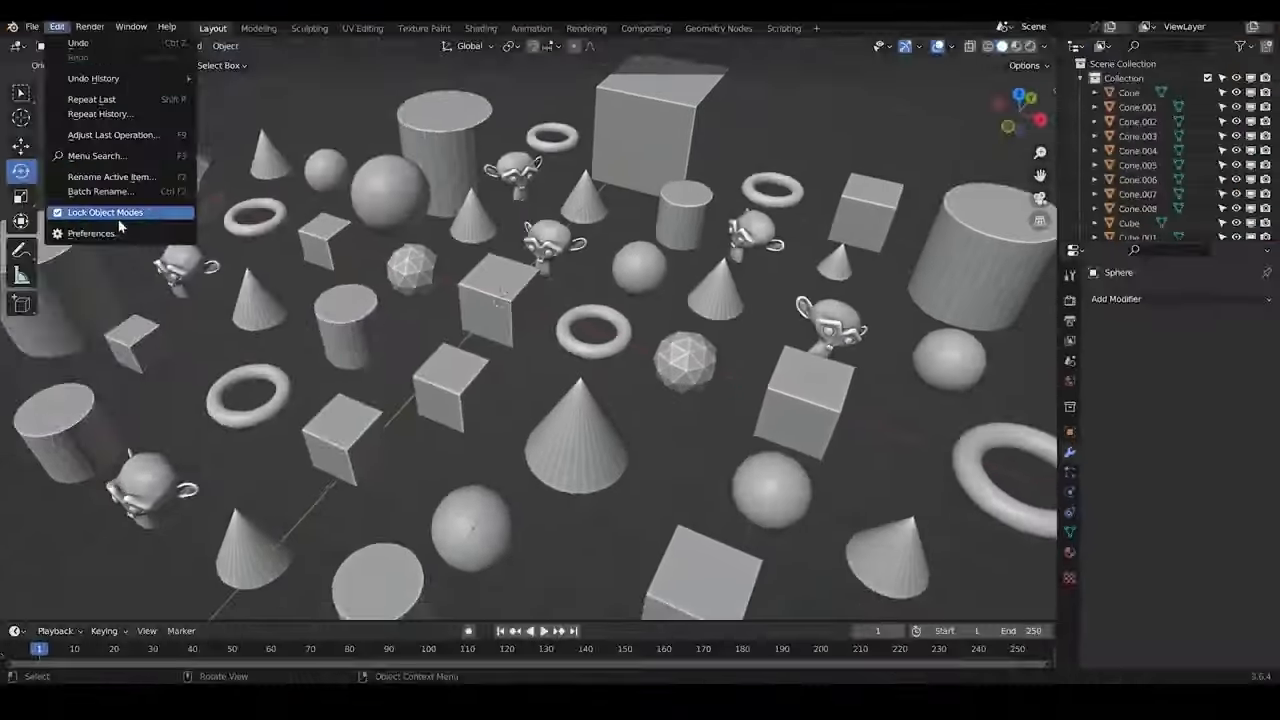
pyautogui.click(90, 233)
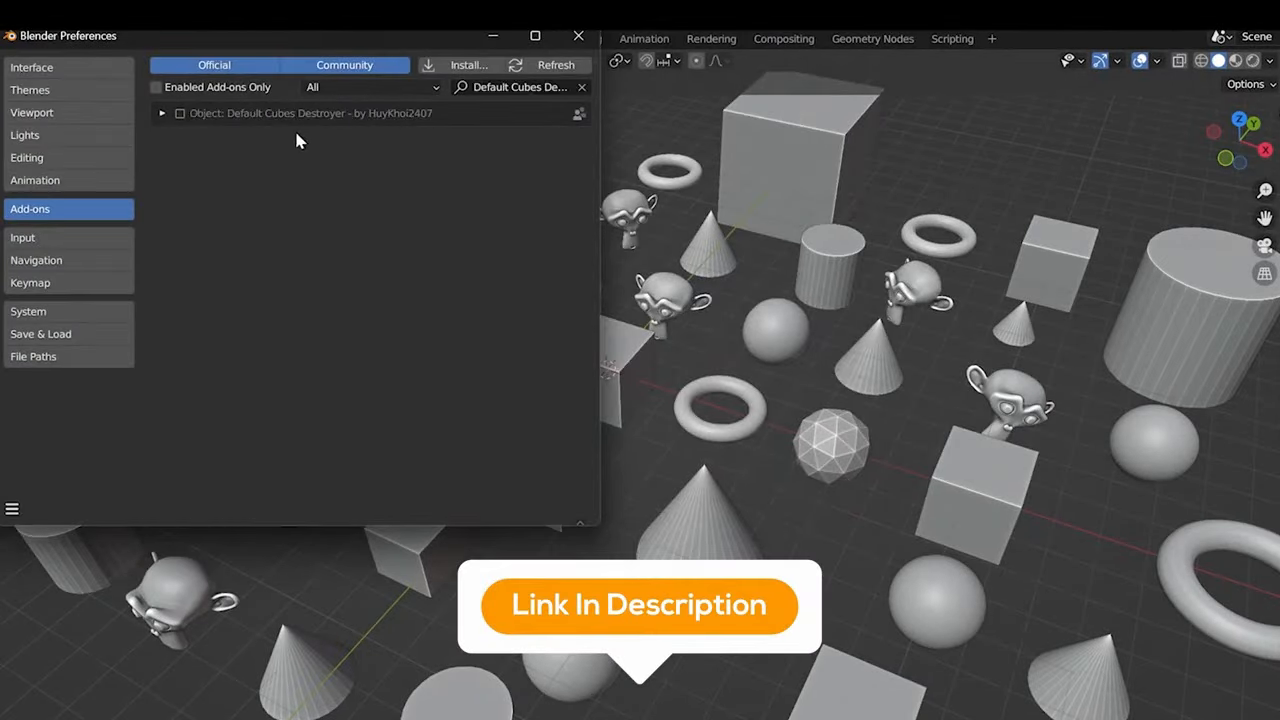
pyautogui.click(578, 35)
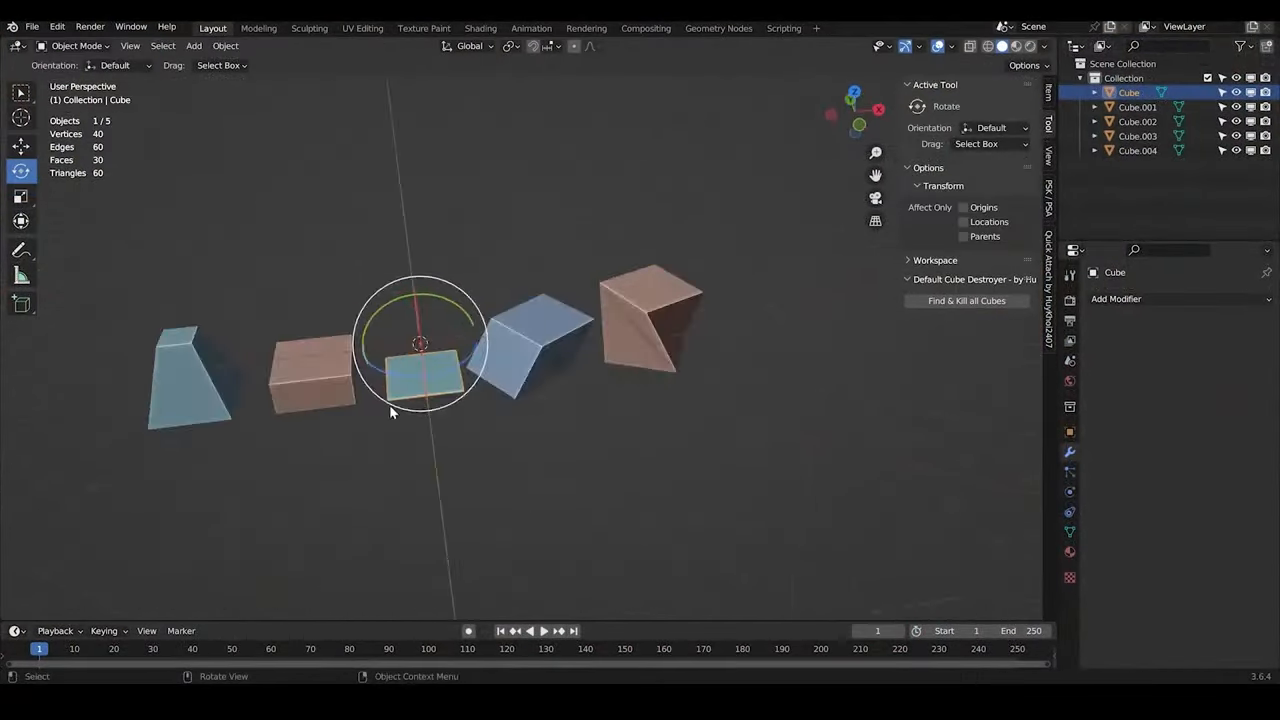
pyautogui.click(966, 300)
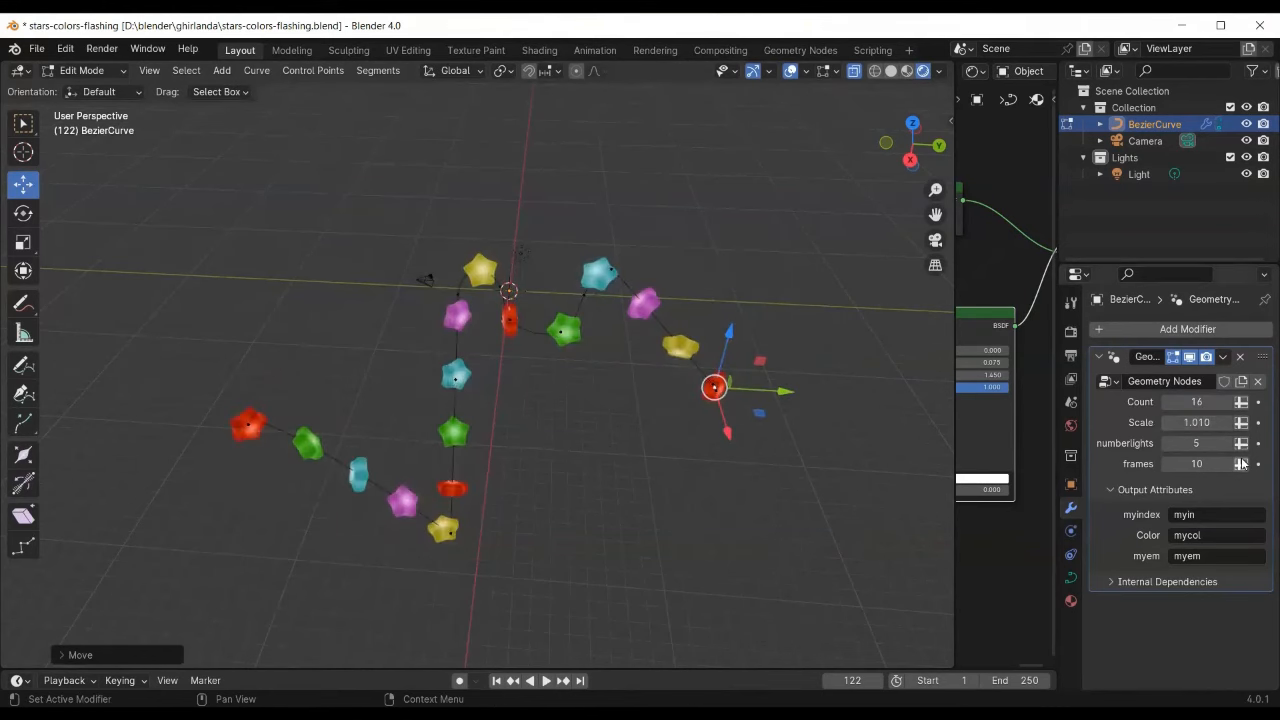
# Extrude the garland's end control point to add a new curve point toward the lower right.
pyautogui.click(537, 680)
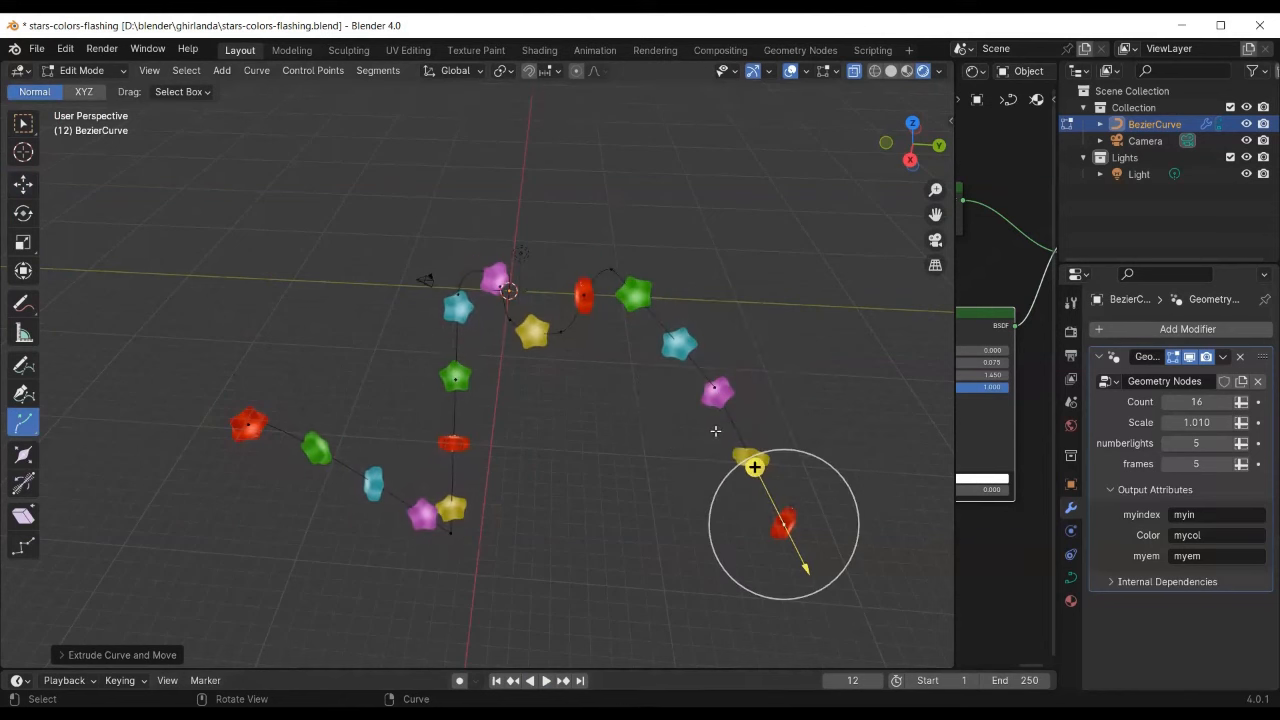
pyautogui.moveTo(755, 467); pyautogui.dragTo(545, 557)
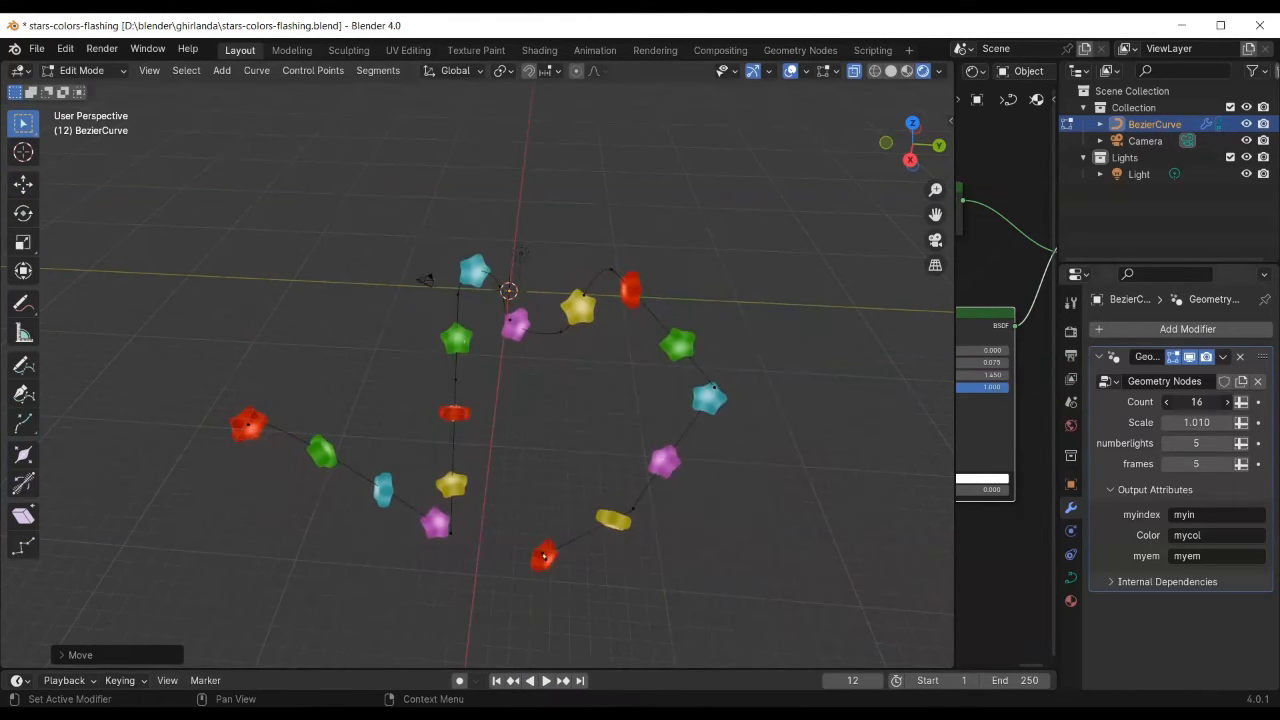
pyautogui.click(537, 680)
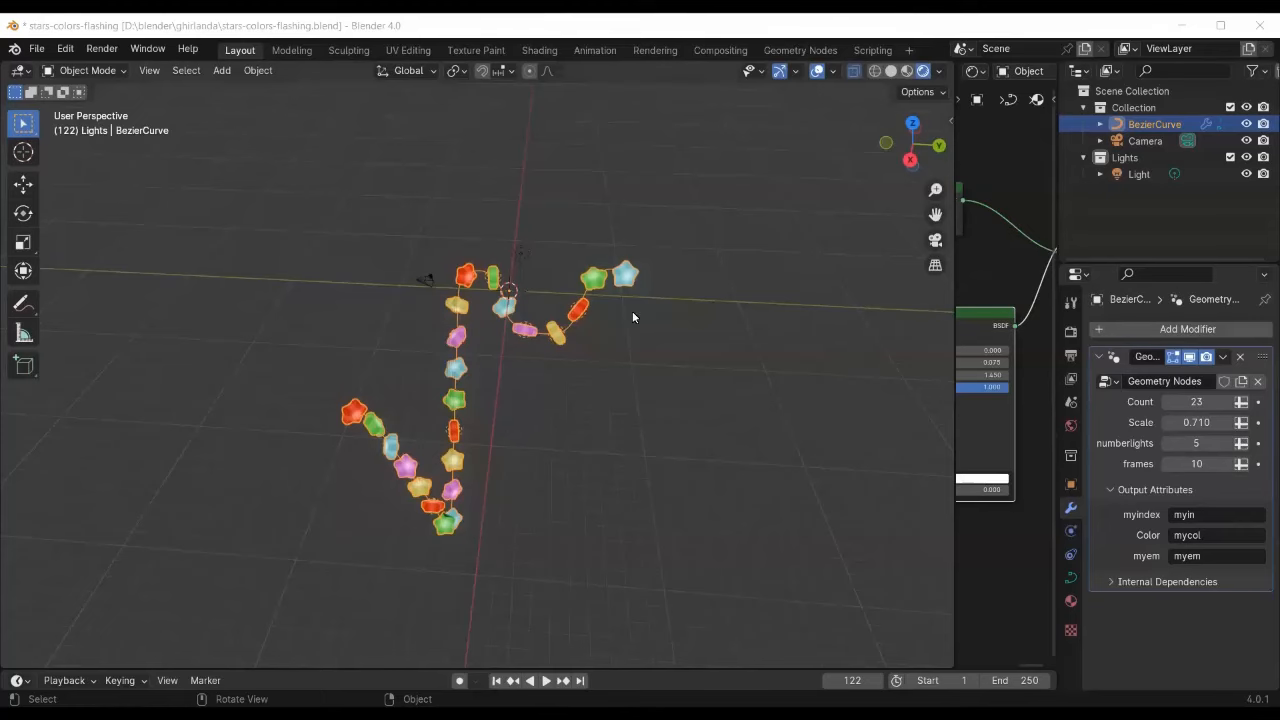
pyautogui.press('Tab')
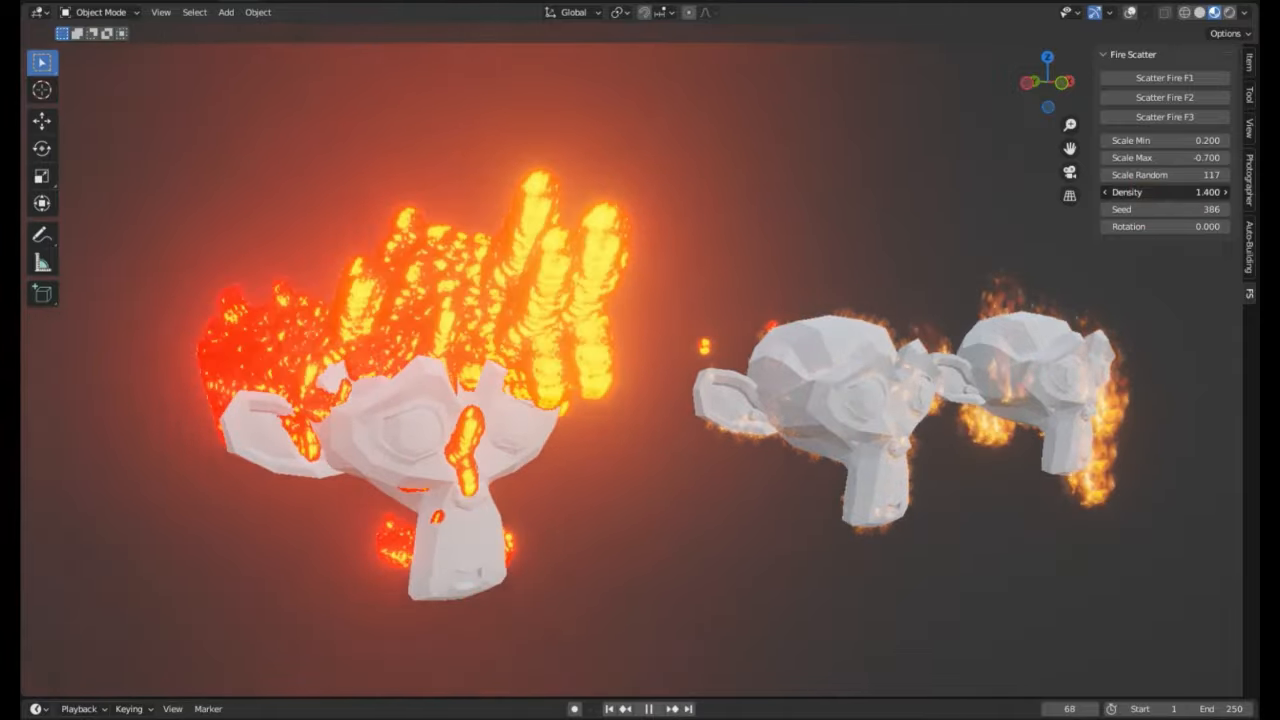
# Scatter fire F1 over the plain monkey head and enlarge the flame scale.
pyautogui.click(1164, 77)
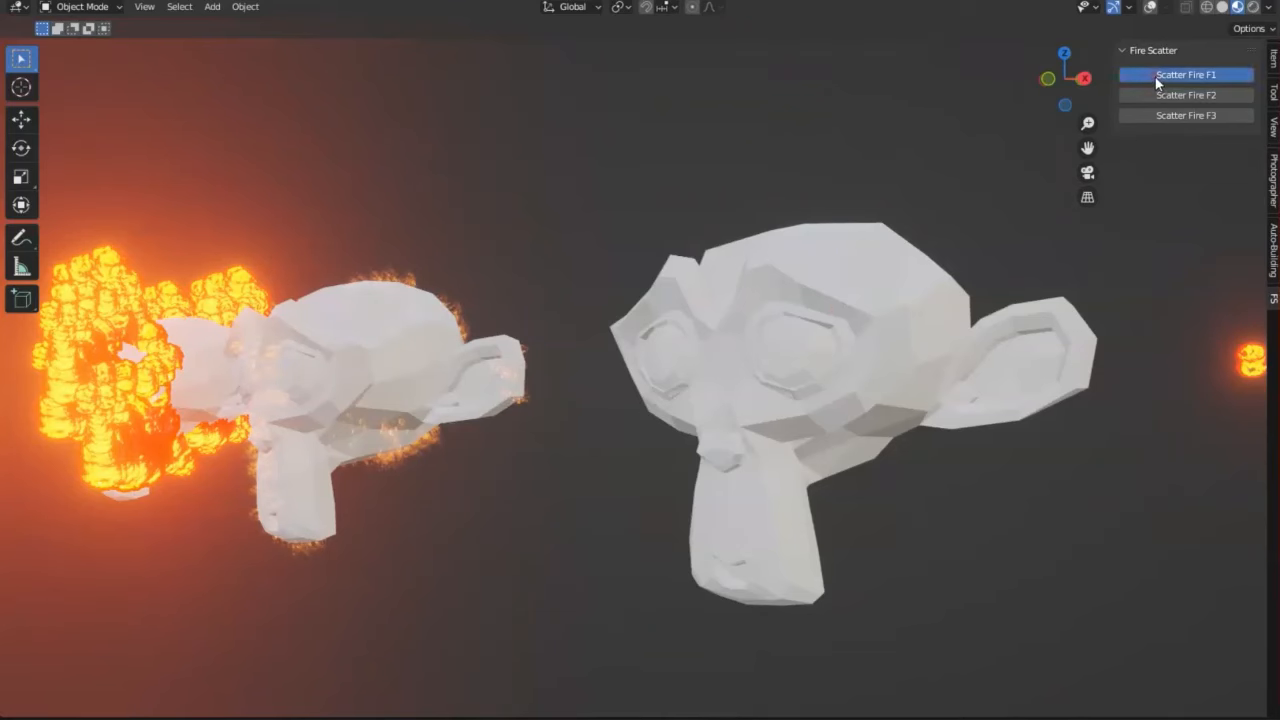
pyautogui.click(1185, 74)
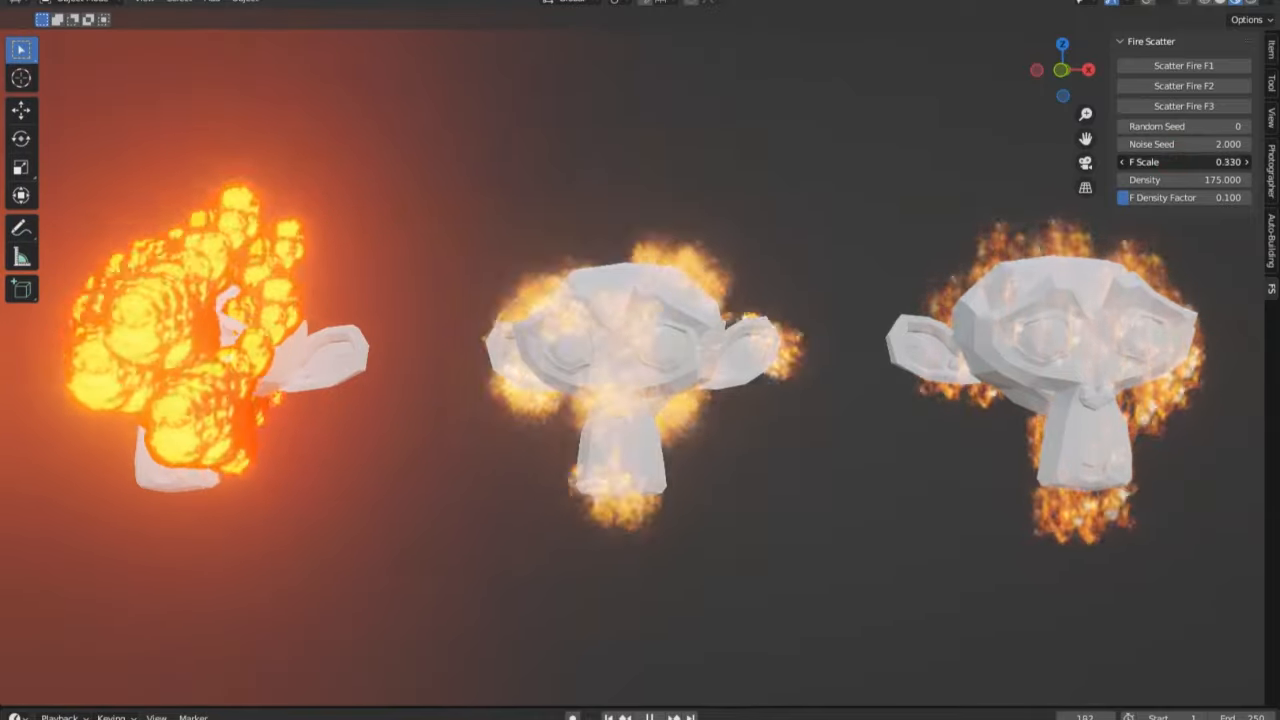
pyautogui.moveTo(1183, 161); pyautogui.dragTo(1210, 161)
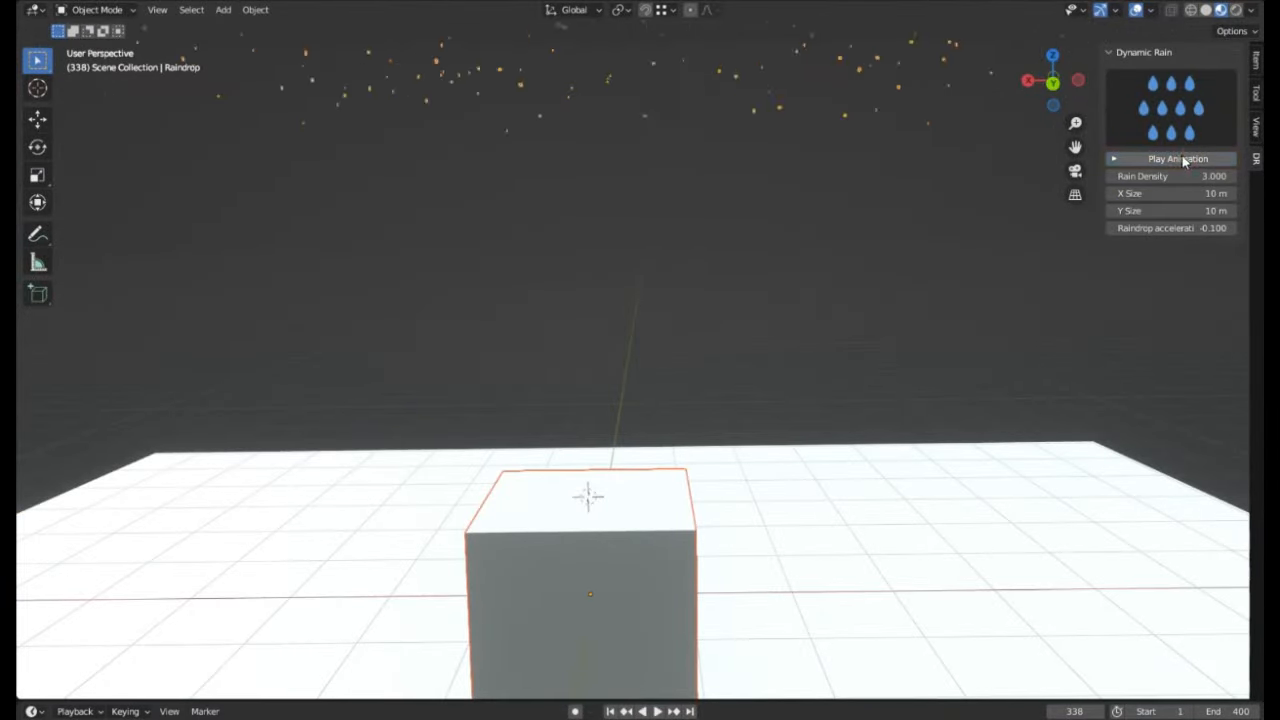
# Play the Dynamic Rain animation so raindrops fall onto the plane around the cube.
pyautogui.click(1177, 158)
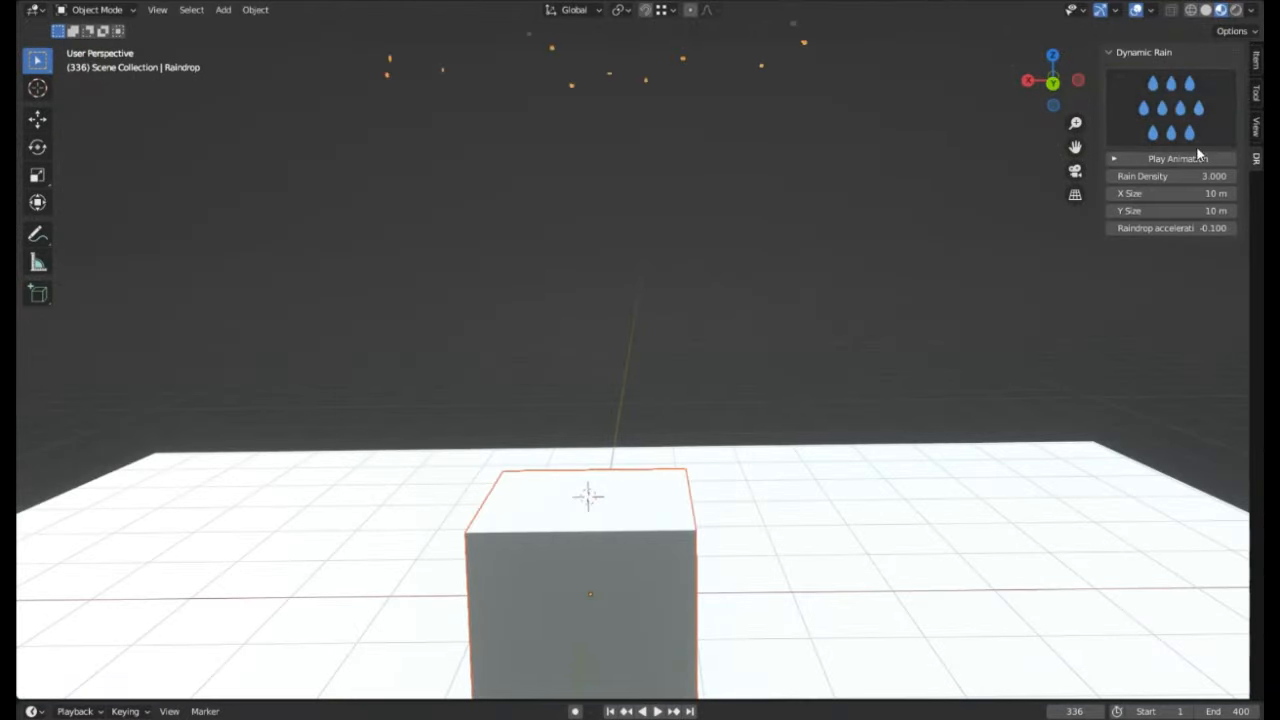
pyautogui.click(657, 711)
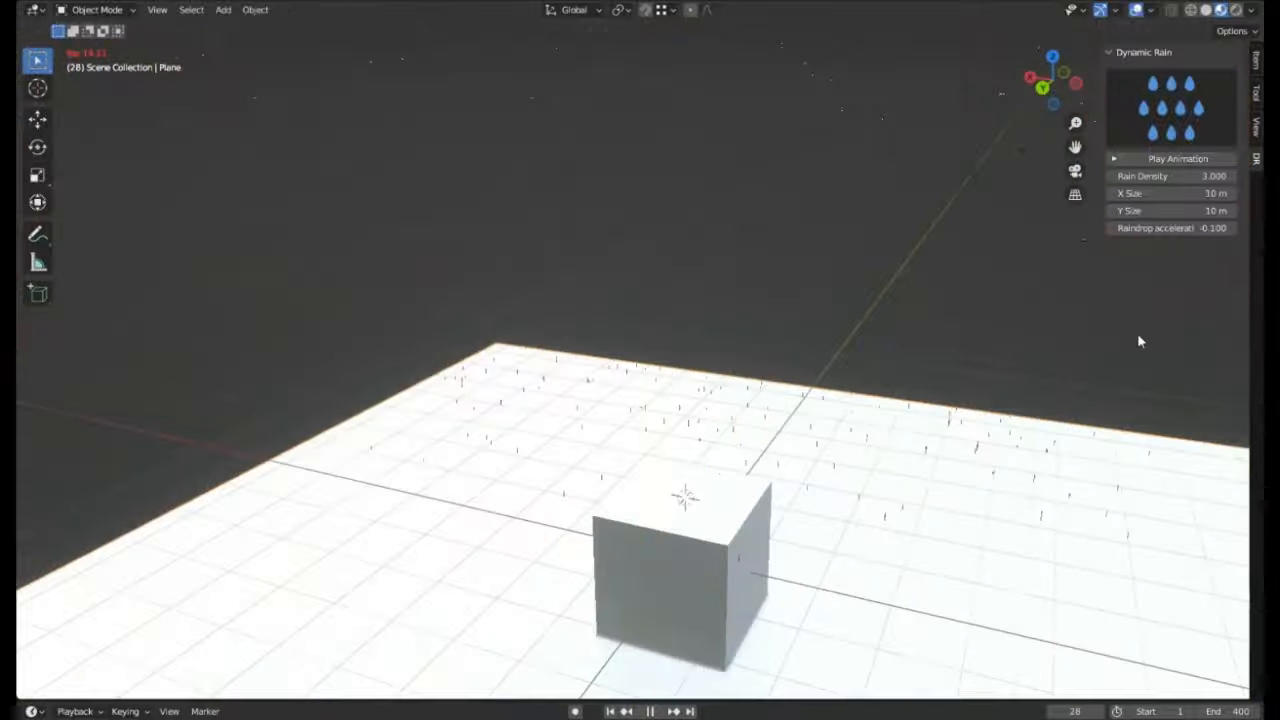
pyautogui.click(648, 711)
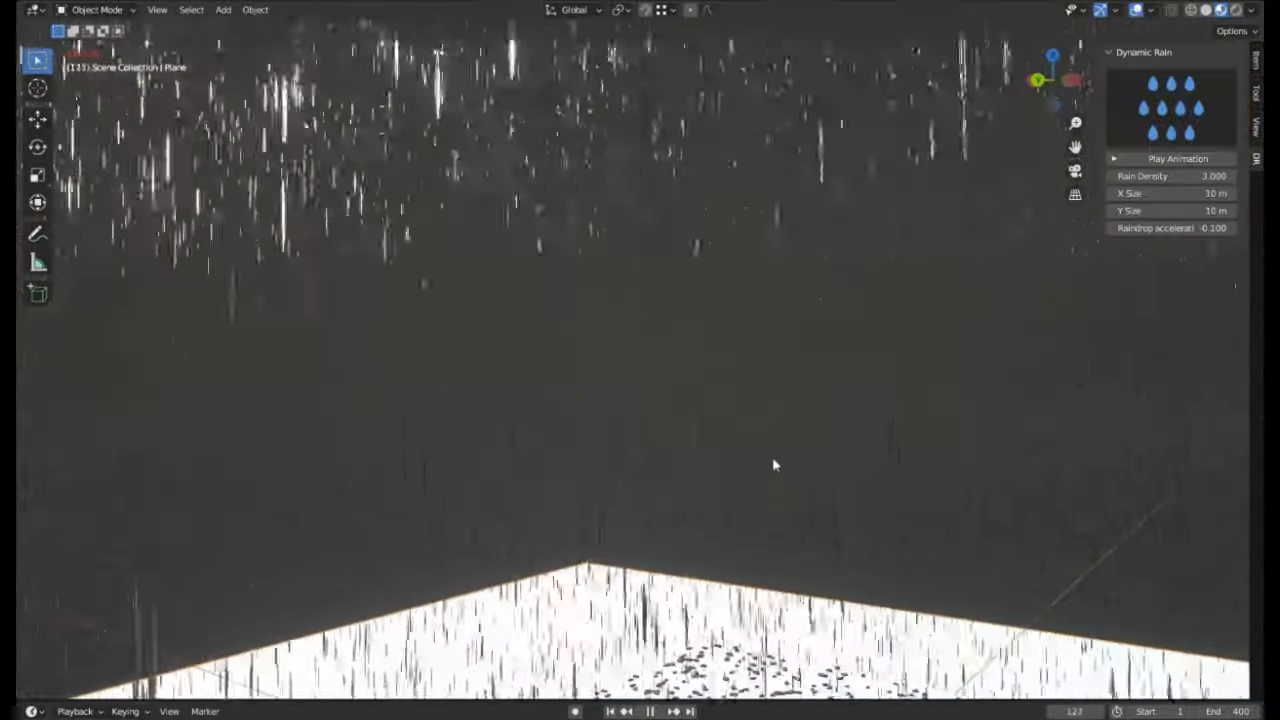
pyautogui.click(649, 711)
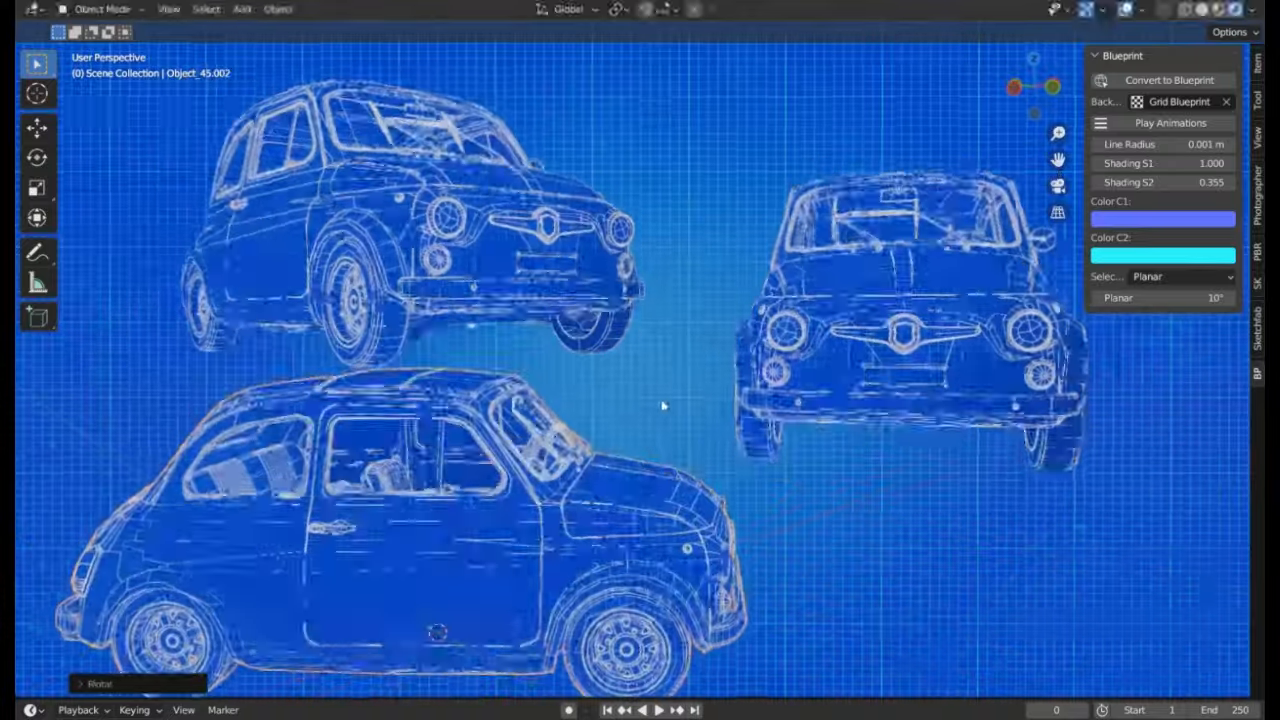
# Change the blueprint car's color and shading options, then switch to the motorbike scene.
pyautogui.click(1162, 219)
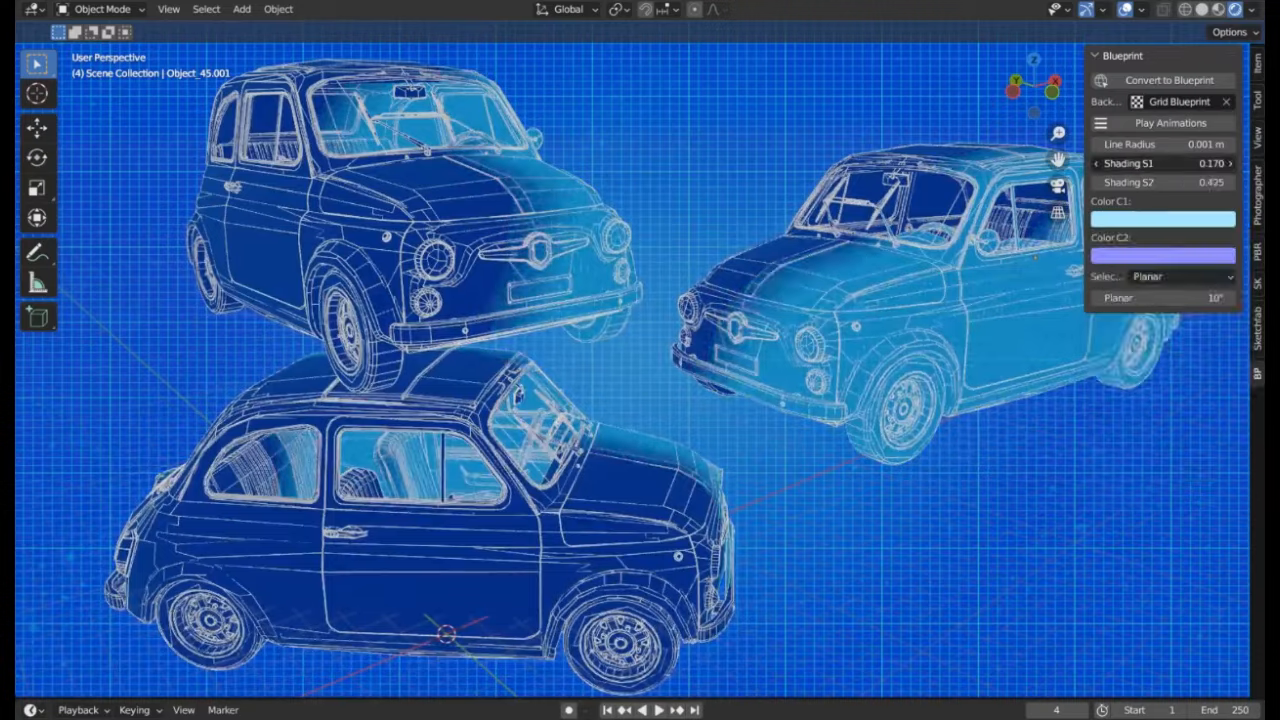
pyautogui.click(1167, 80)
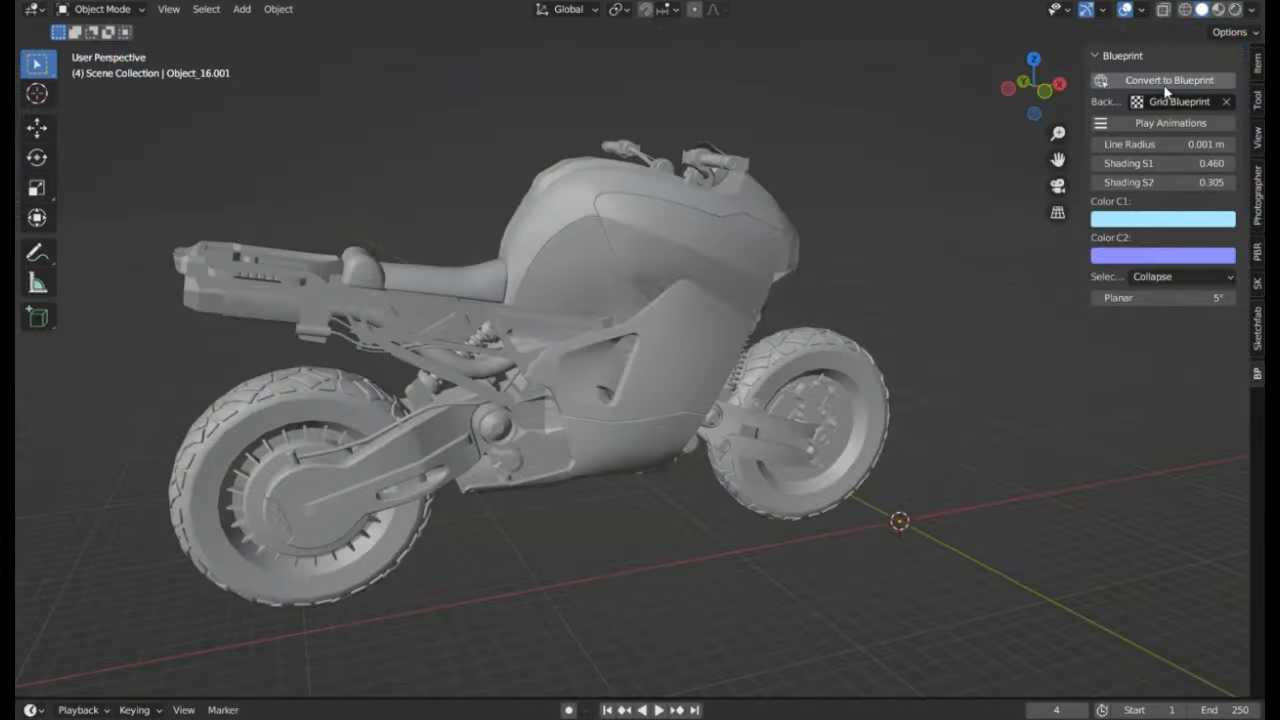